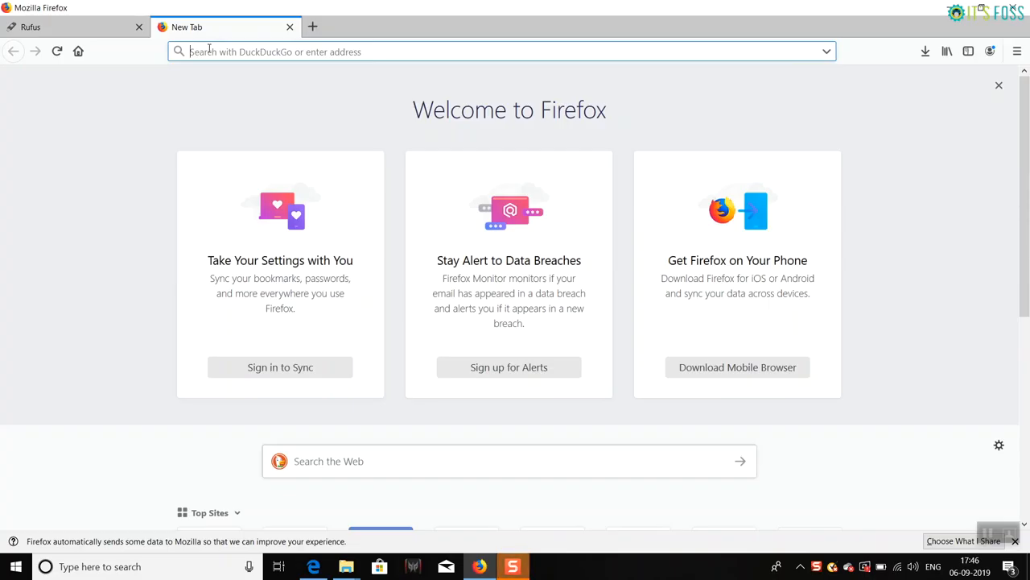
# Search 'ubuntu' on DuckDuckGo and reach ubuntu.com's alternative Desktop downloads page
pyautogui.write('ubuntu&t=ffab&ia=web')
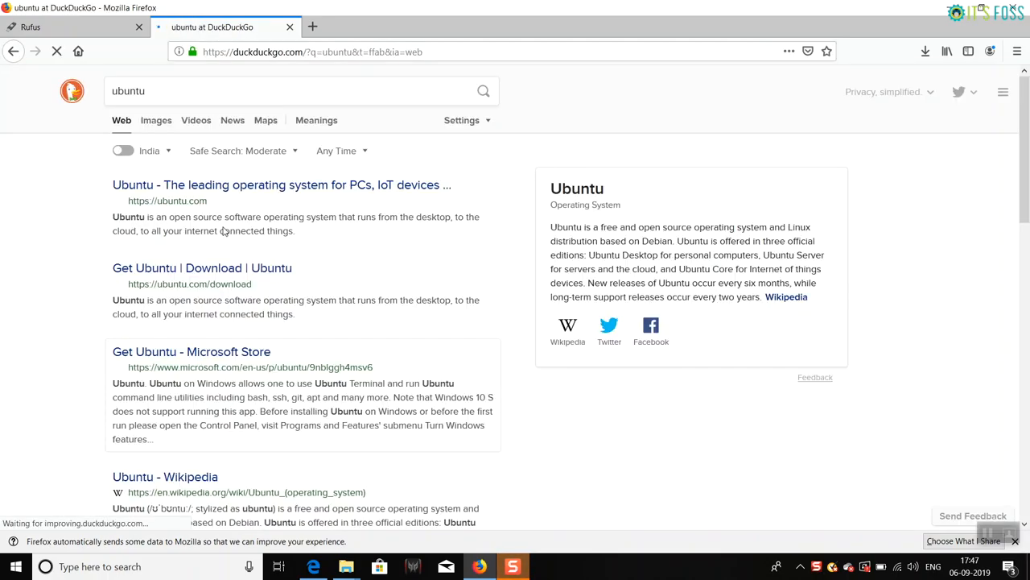
pyautogui.click(282, 183)
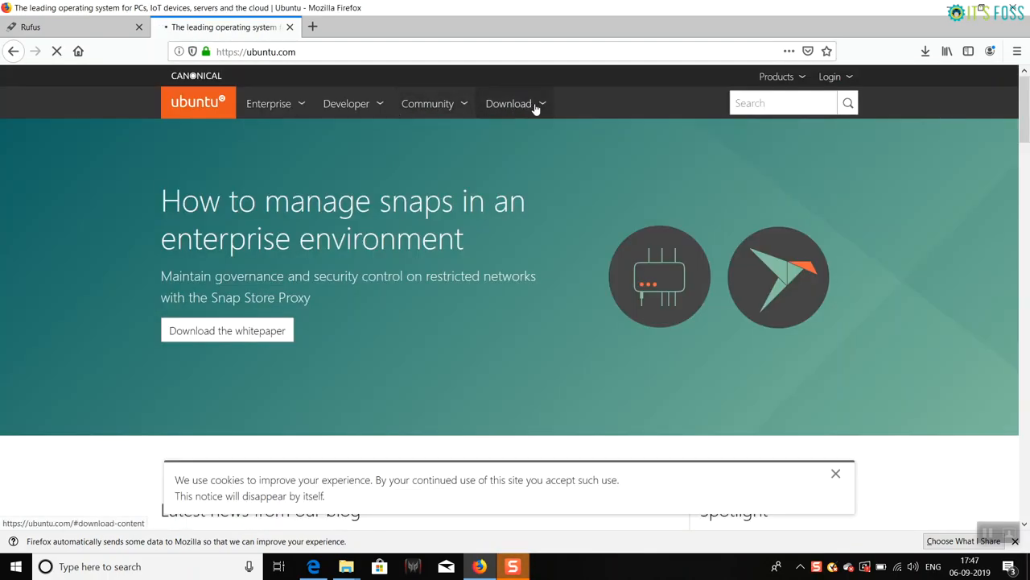
pyautogui.click(509, 103)
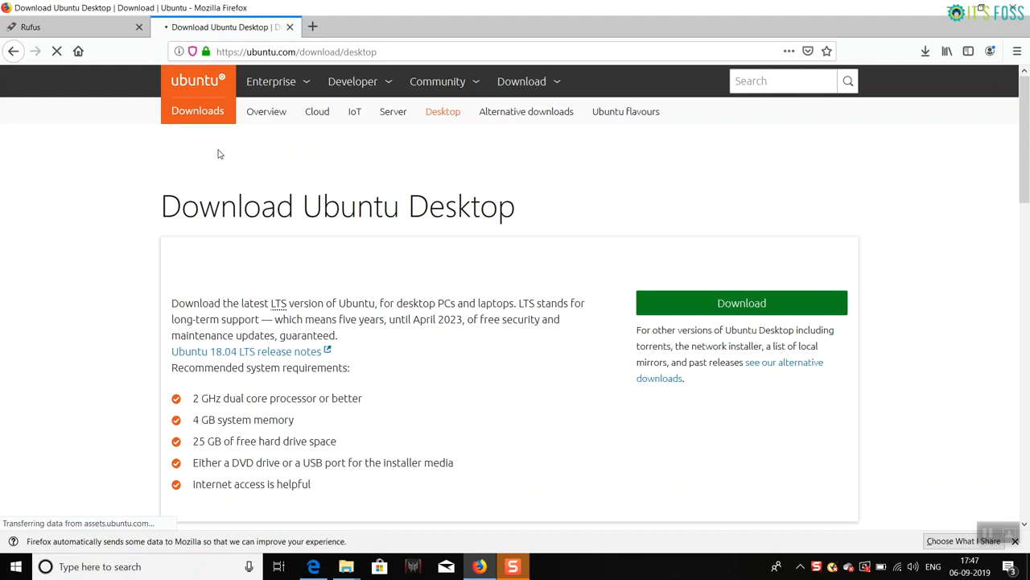
pyautogui.scroll(-3)
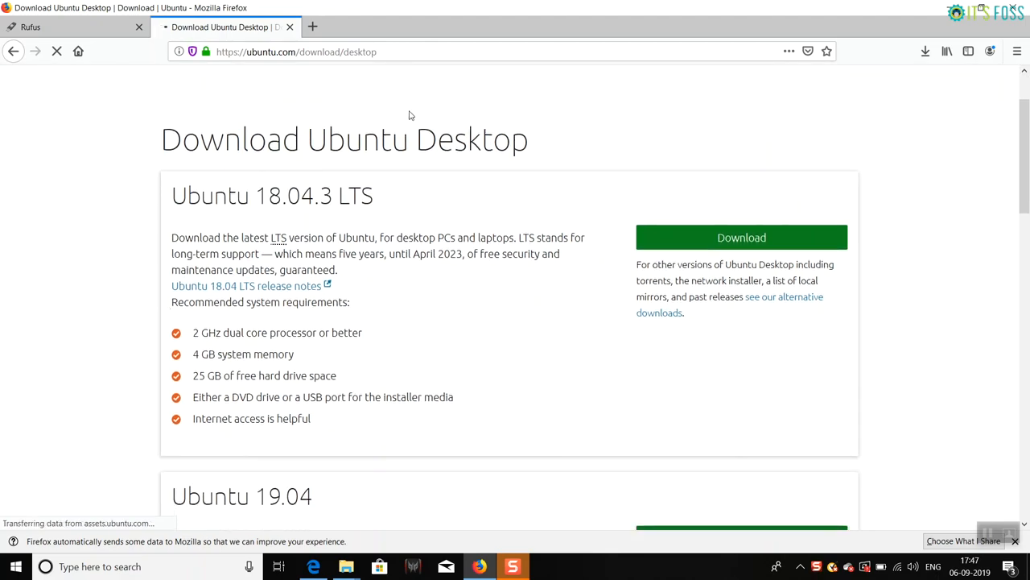
pyautogui.click(741, 236)
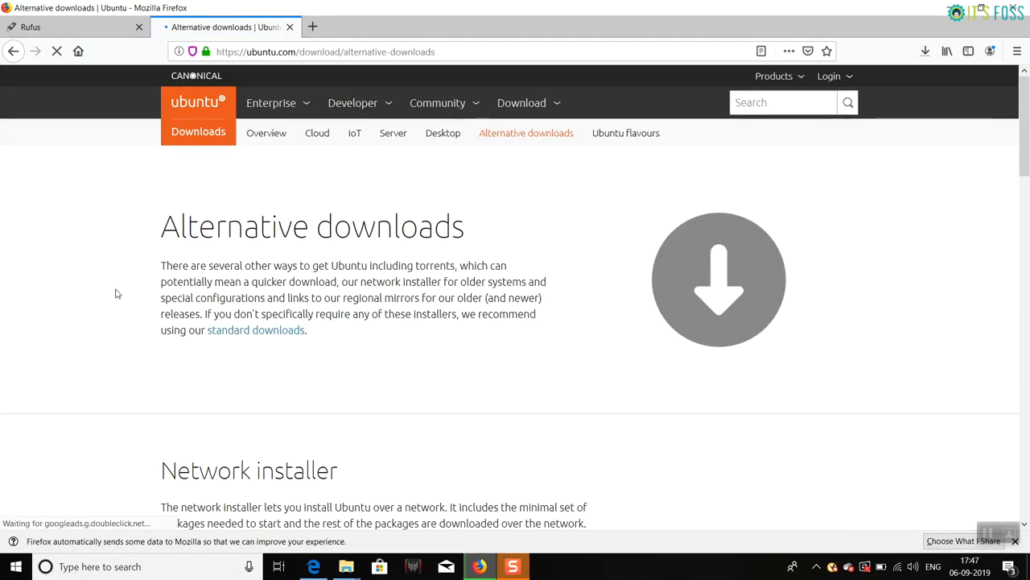
# Start downloading the Ubuntu 18.04.3 Desktop (64-bit) torrent
pyautogui.scroll(-3)
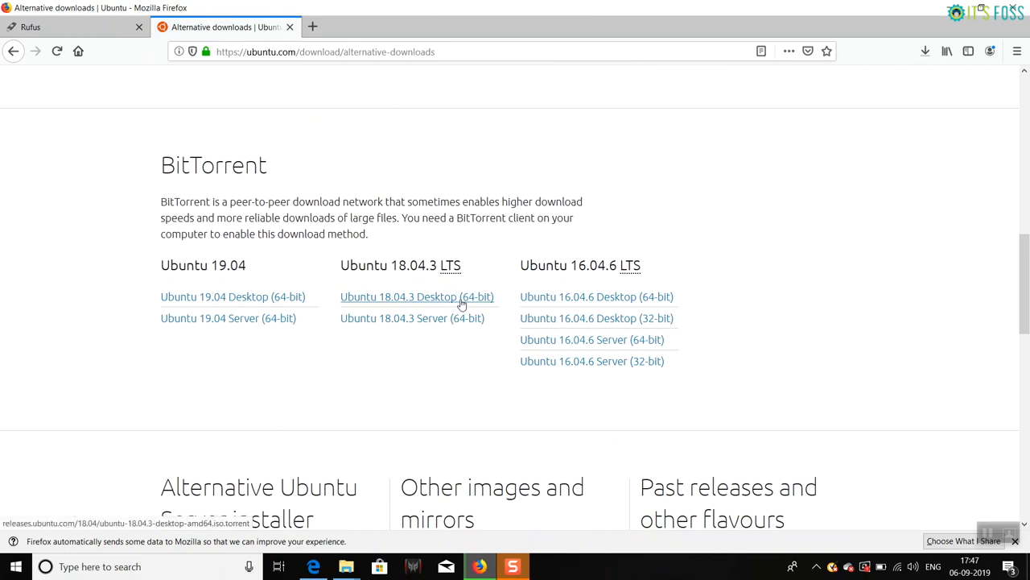
pyautogui.click(417, 297)
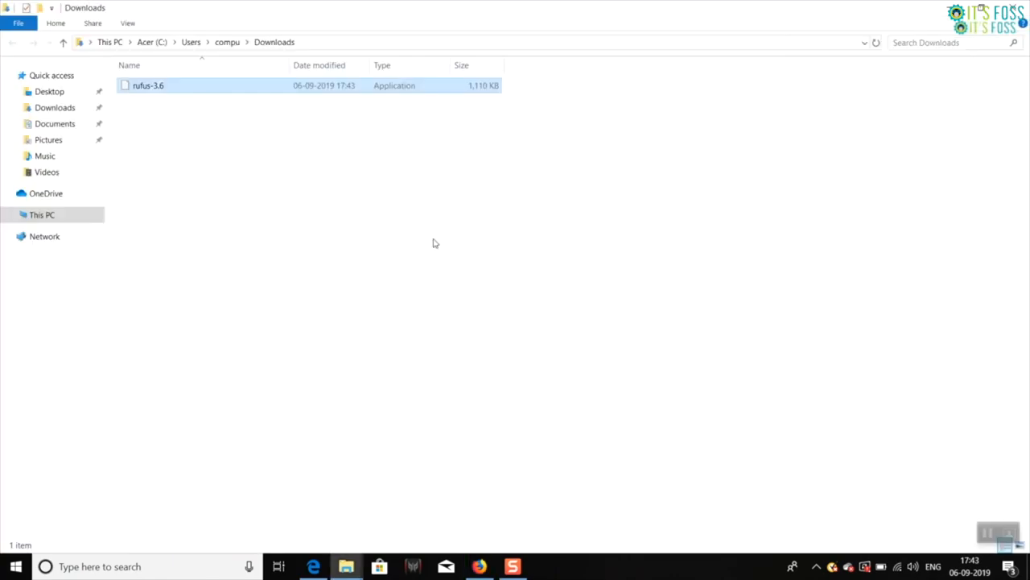
# Launch rufus-3.6, allow the Syslinux download and write the Ubuntu ISO in ISO Image mode
pyautogui.click(304, 237)
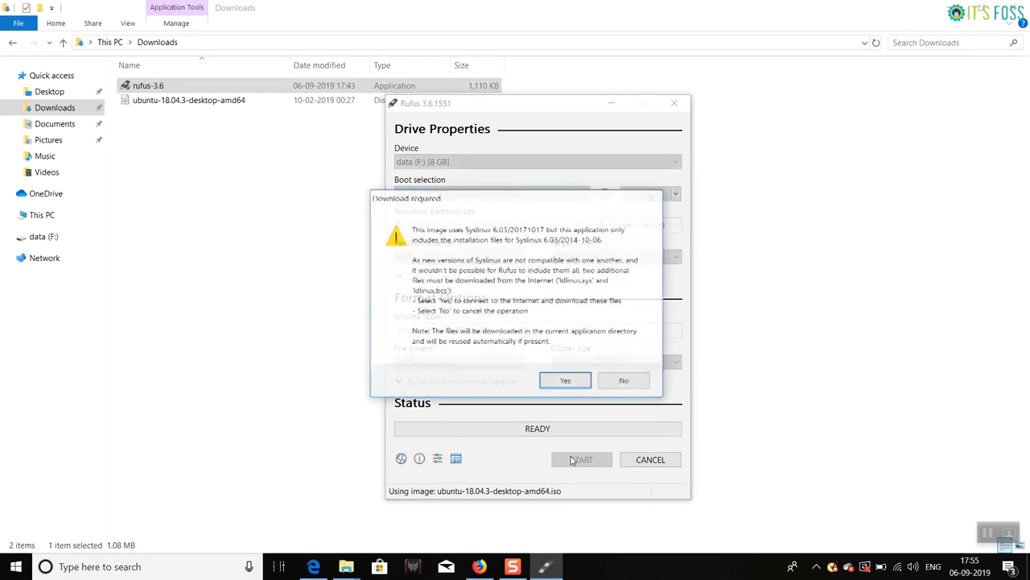
pyautogui.click(566, 380)
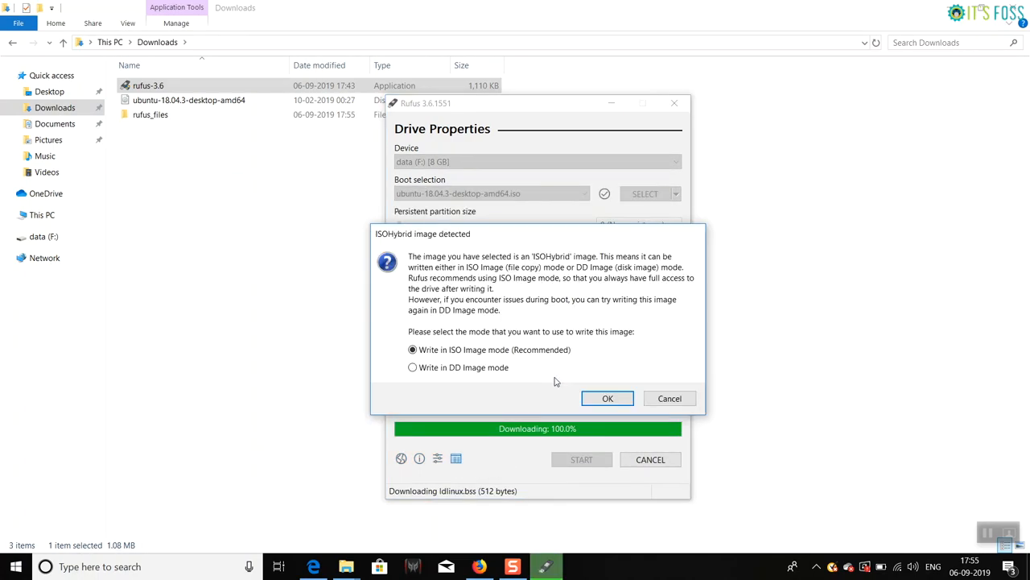
pyautogui.click(609, 398)
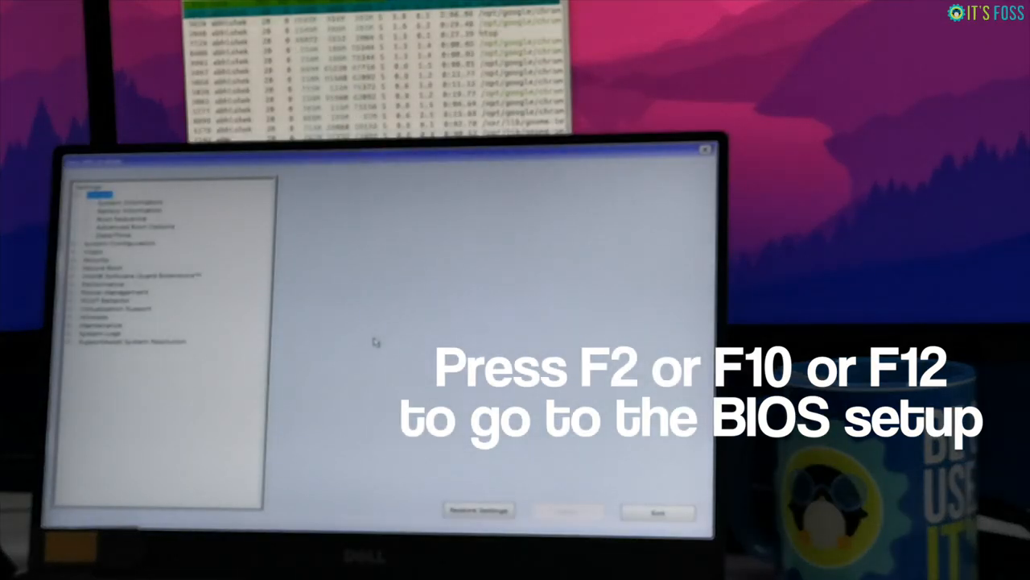
# In Boot Sequence, move the UEFI USB flash drive to first position and apply the change
pyautogui.click(120, 219)
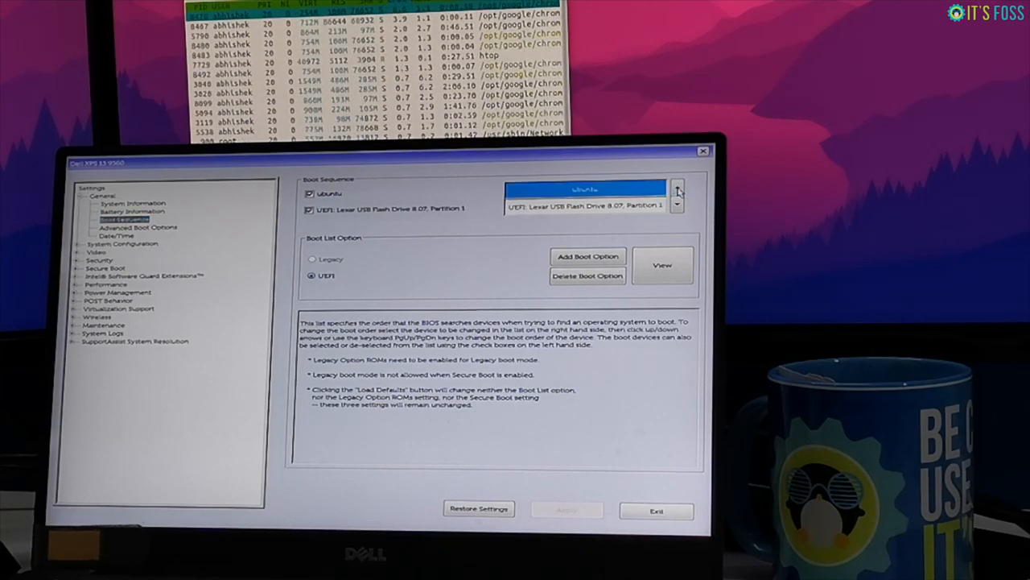
pyautogui.click(677, 187)
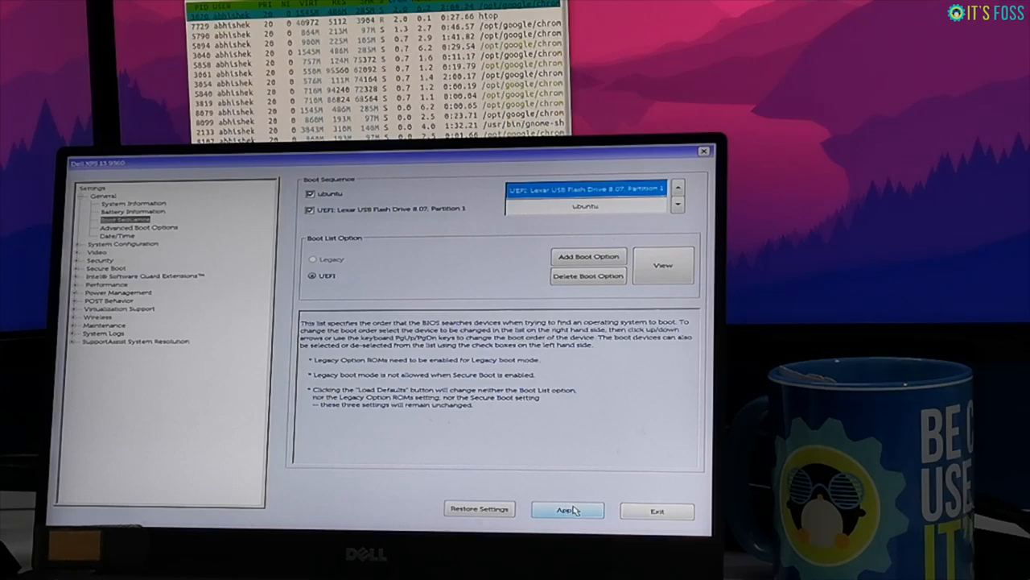
pyautogui.click(567, 509)
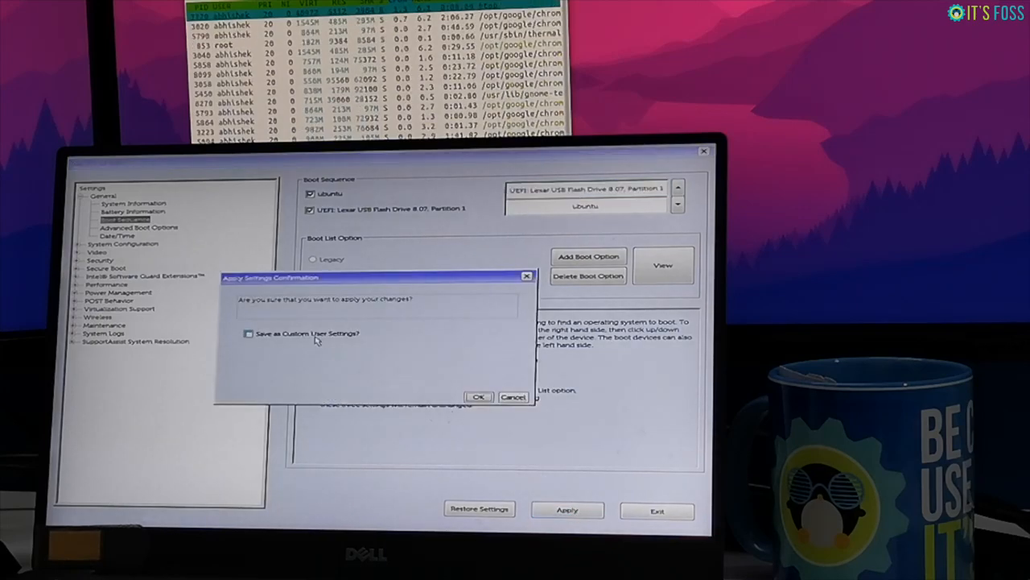
pyautogui.click(478, 396)
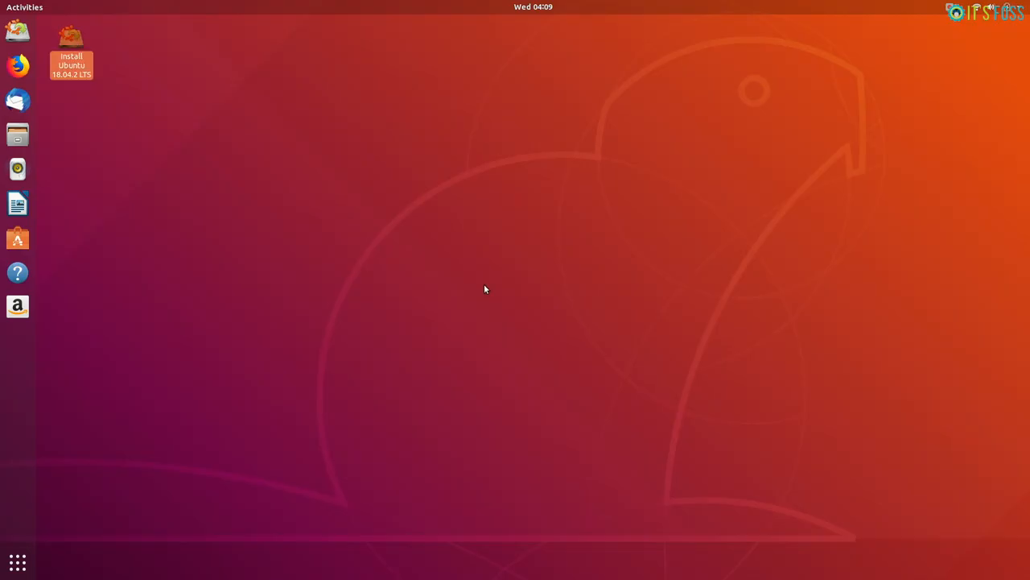
# Launch Install Ubuntu 18.04 and continue with English language and English (US) keyboard
pyautogui.doubleClick(71, 40)
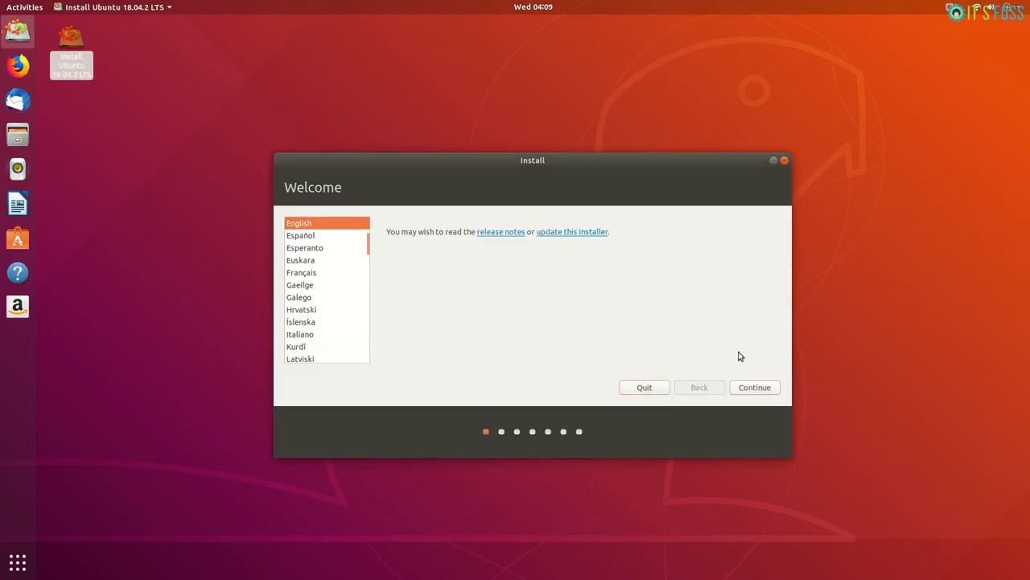
pyautogui.click(754, 386)
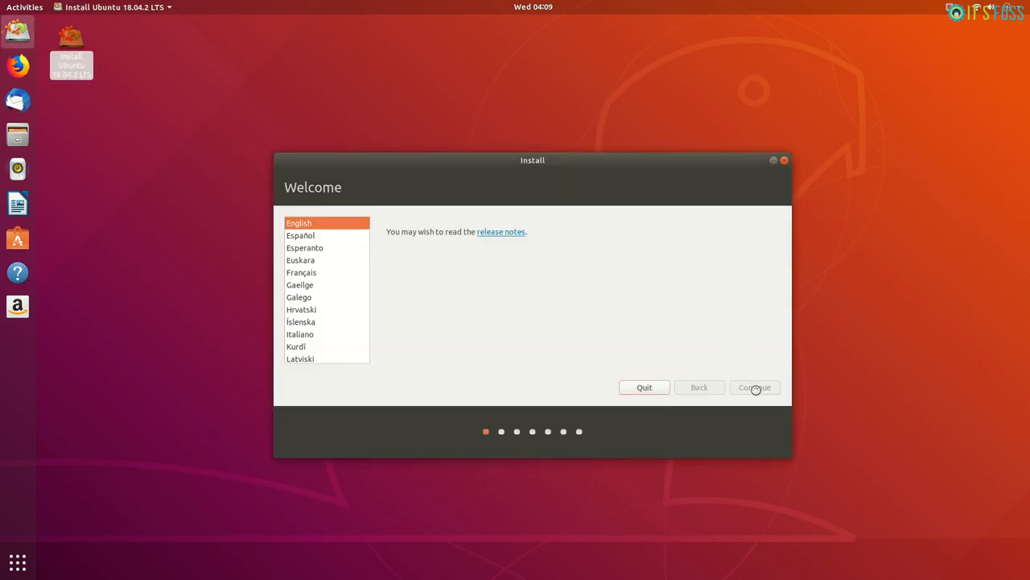
pyautogui.click(754, 387)
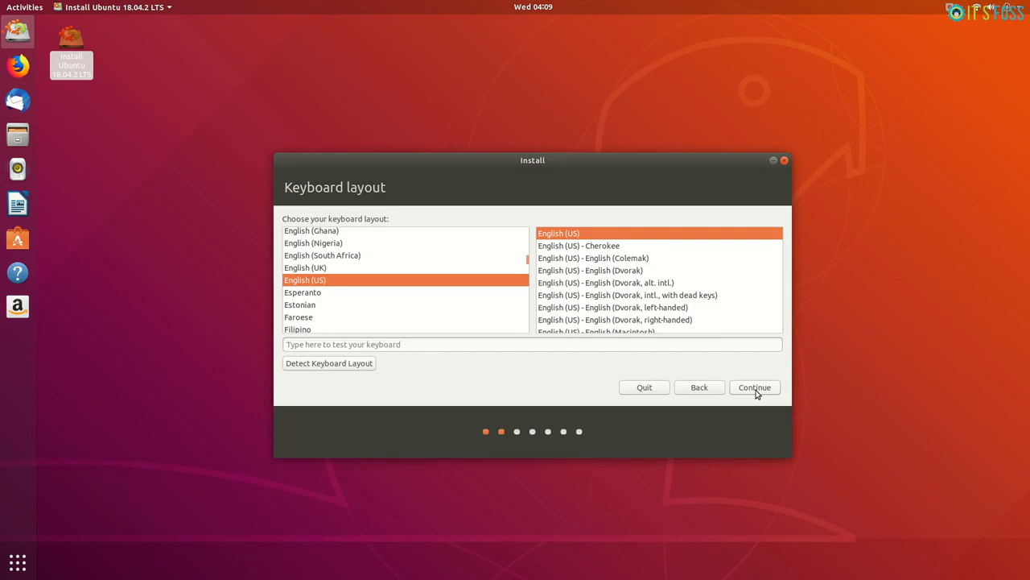
pyautogui.click(754, 386)
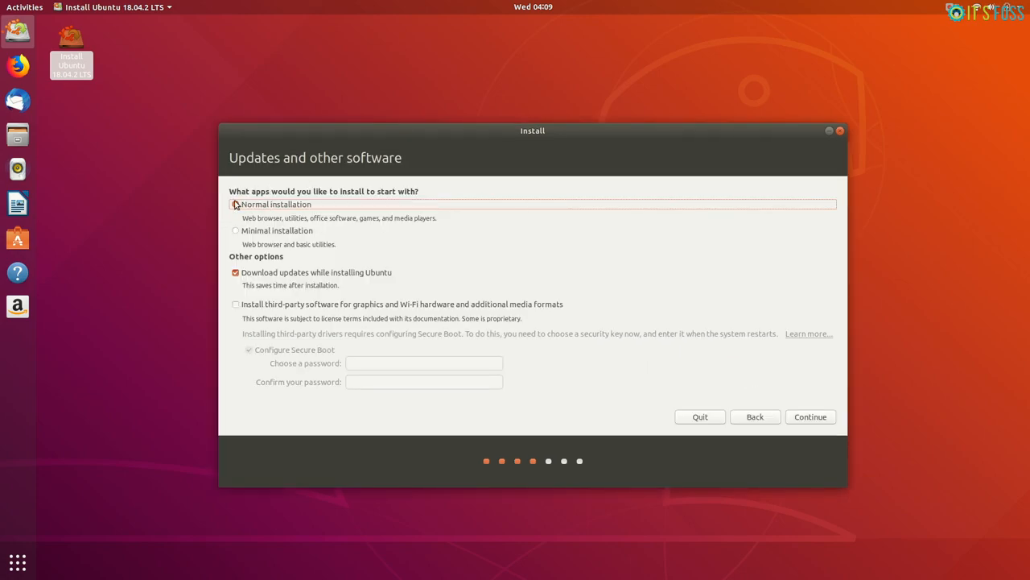
# Keep Normal installation with Download updates checked and continue
pyautogui.click(235, 203)
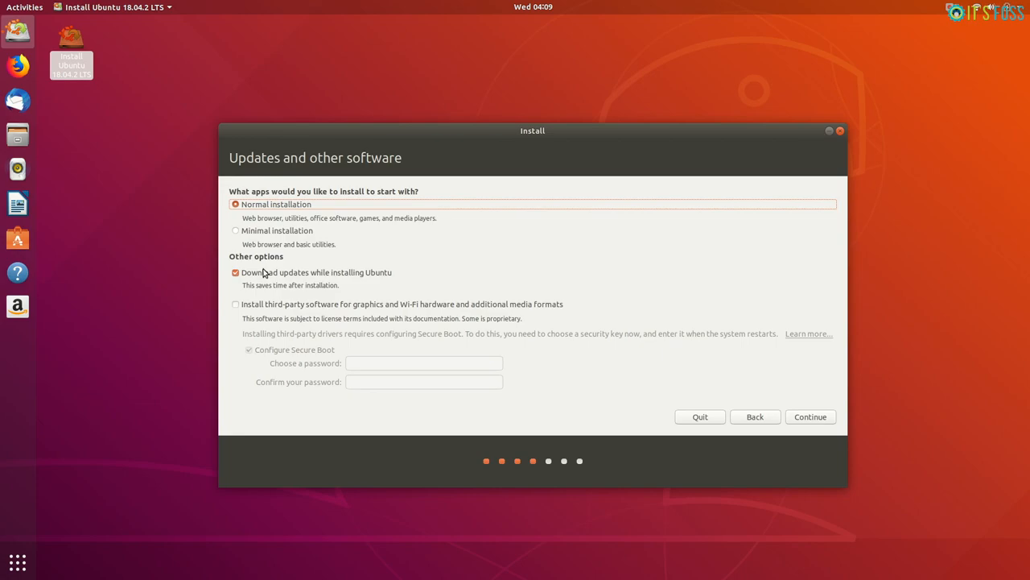
pyautogui.moveTo(522, 311)
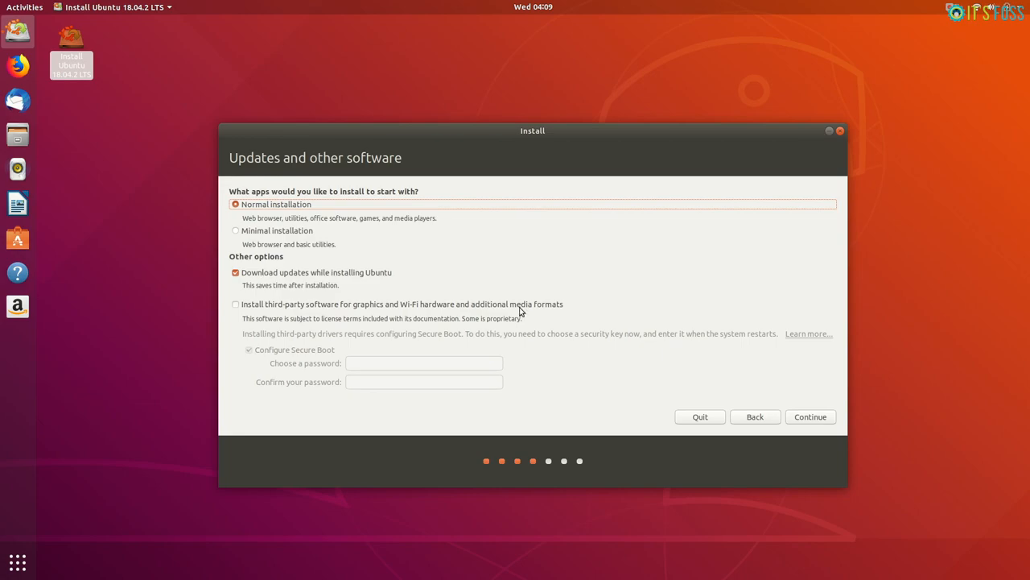
pyautogui.moveTo(715, 364)
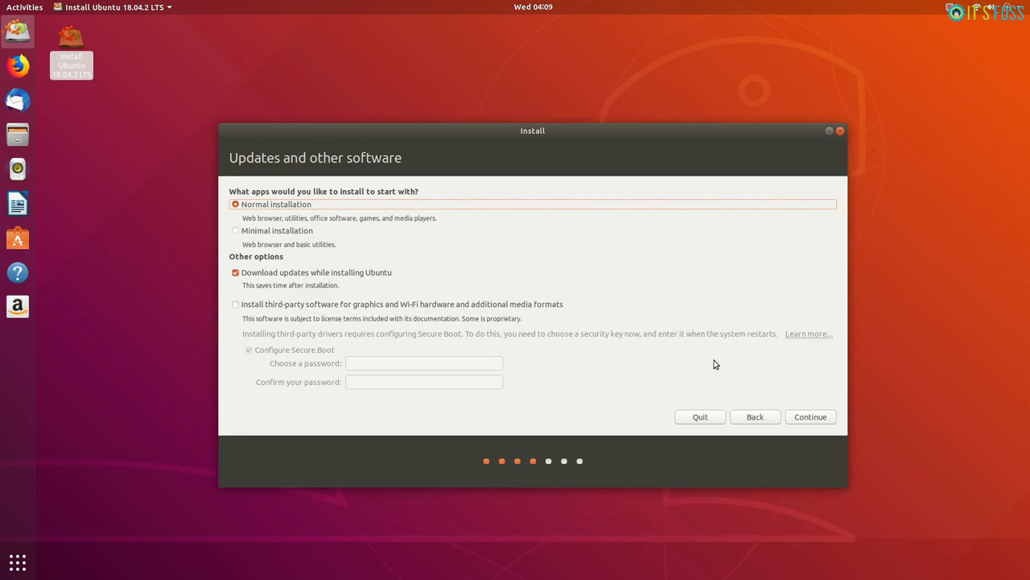
pyautogui.moveTo(752, 373)
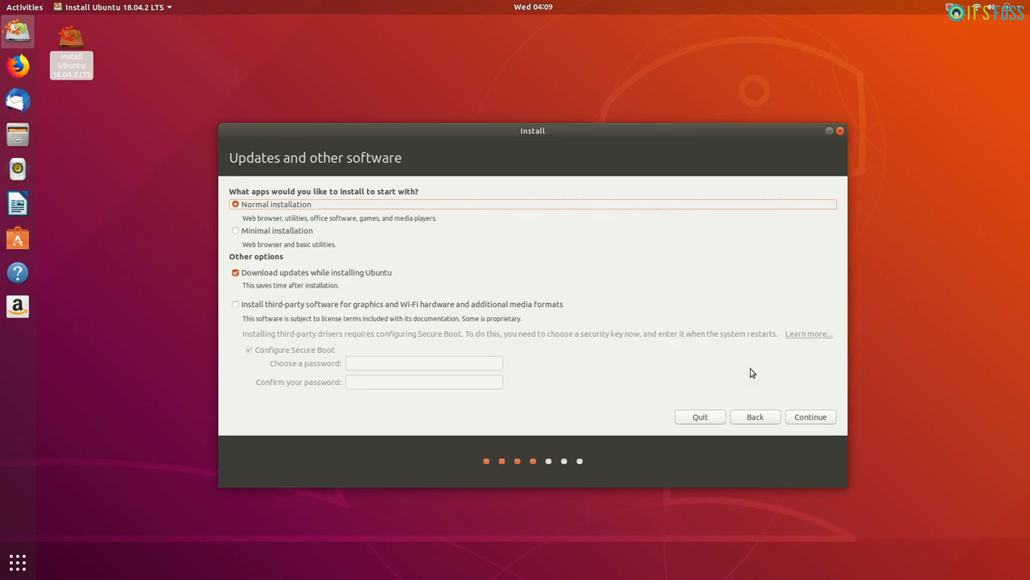
pyautogui.moveTo(750, 379)
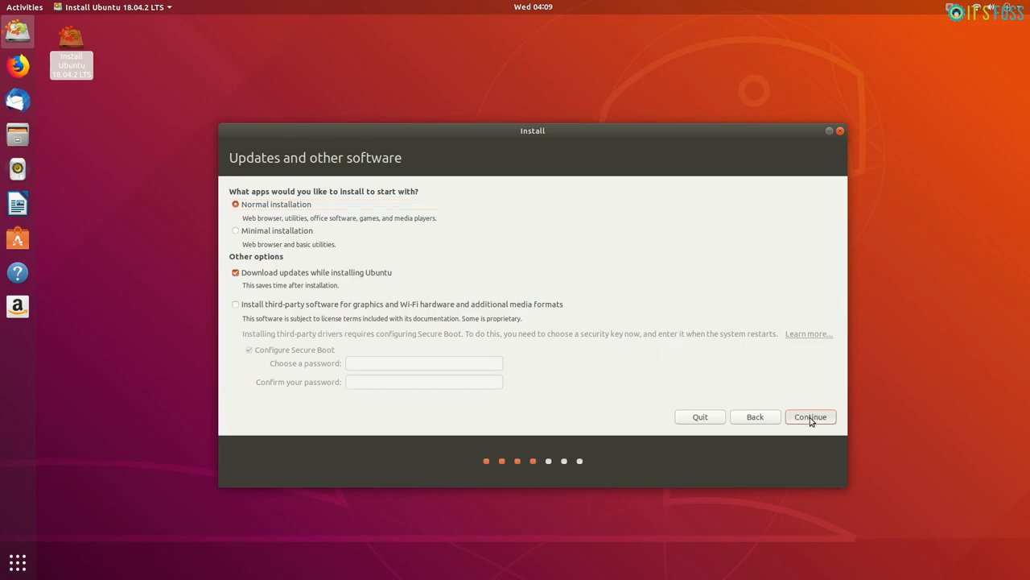
pyautogui.click(811, 416)
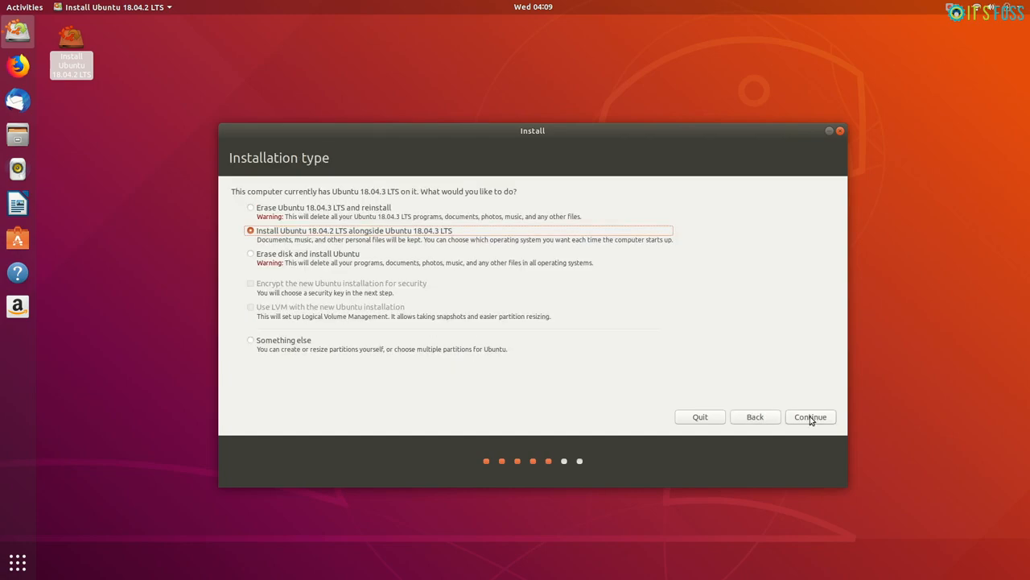
pyautogui.moveTo(335, 213)
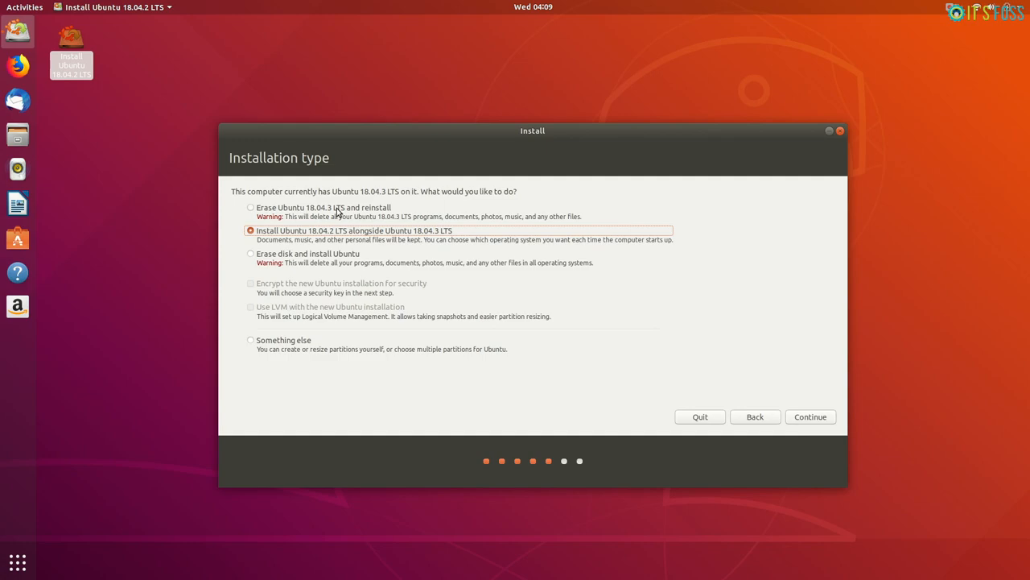
pyautogui.moveTo(337, 259)
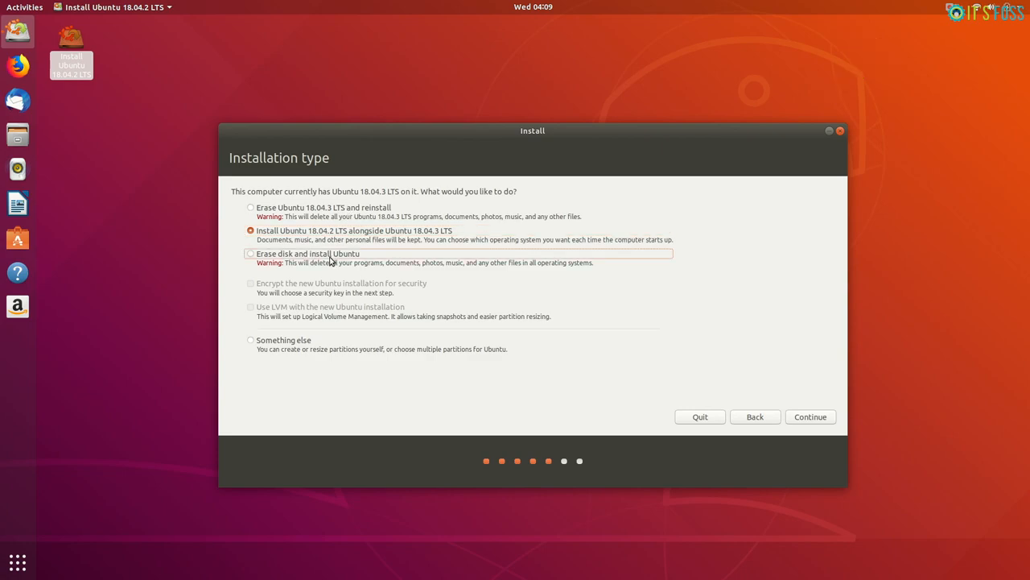
# Choose Erase disk and install Ubuntu, then confirm writing the changes to disk
pyautogui.click(250, 254)
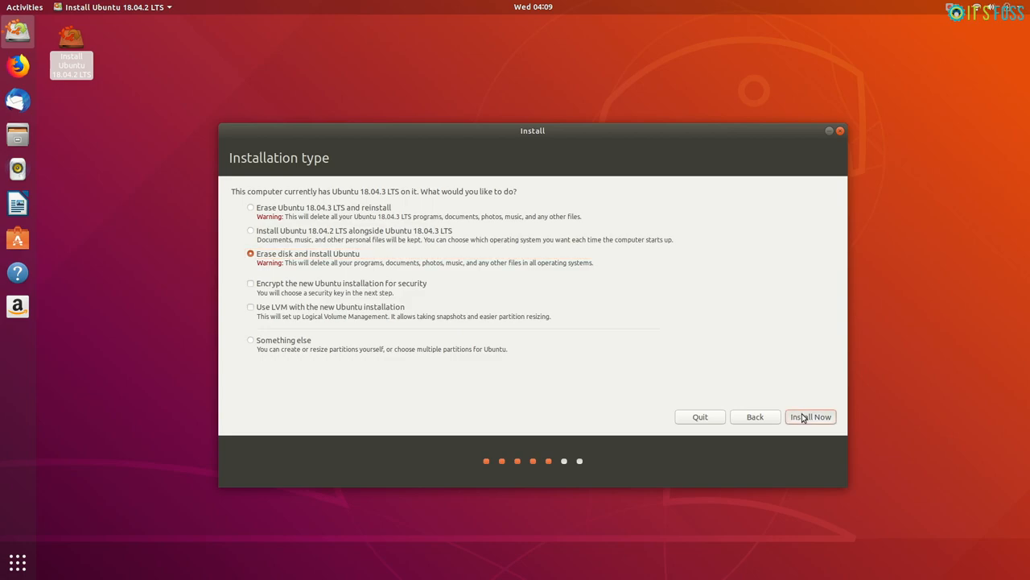
pyautogui.click(812, 415)
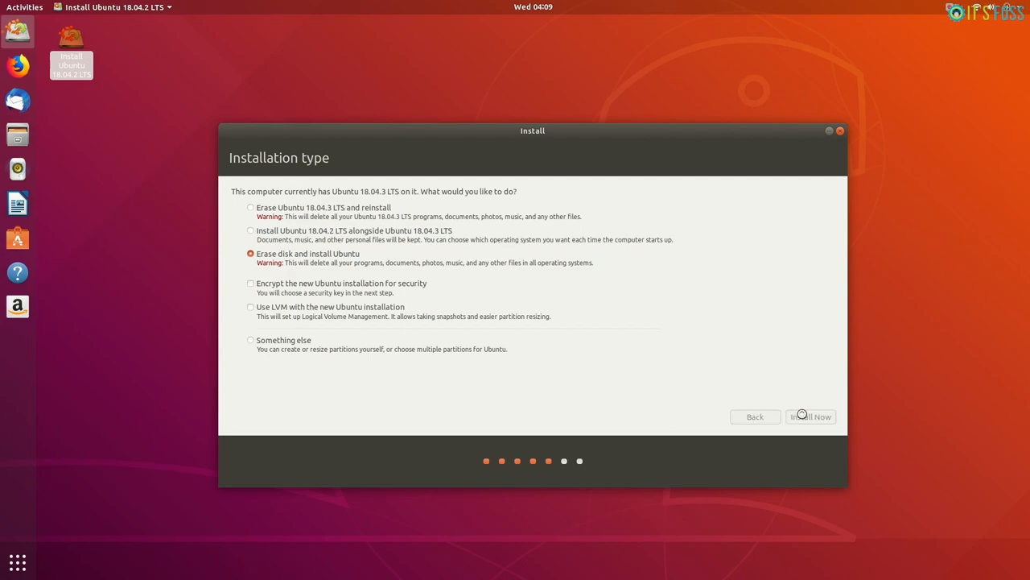
pyautogui.click(811, 416)
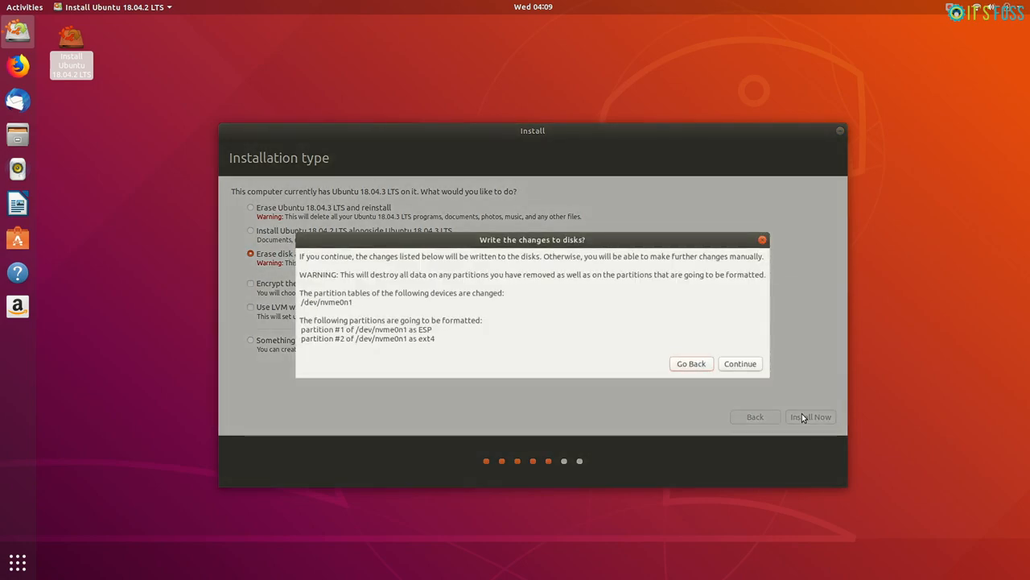
pyautogui.moveTo(731, 364)
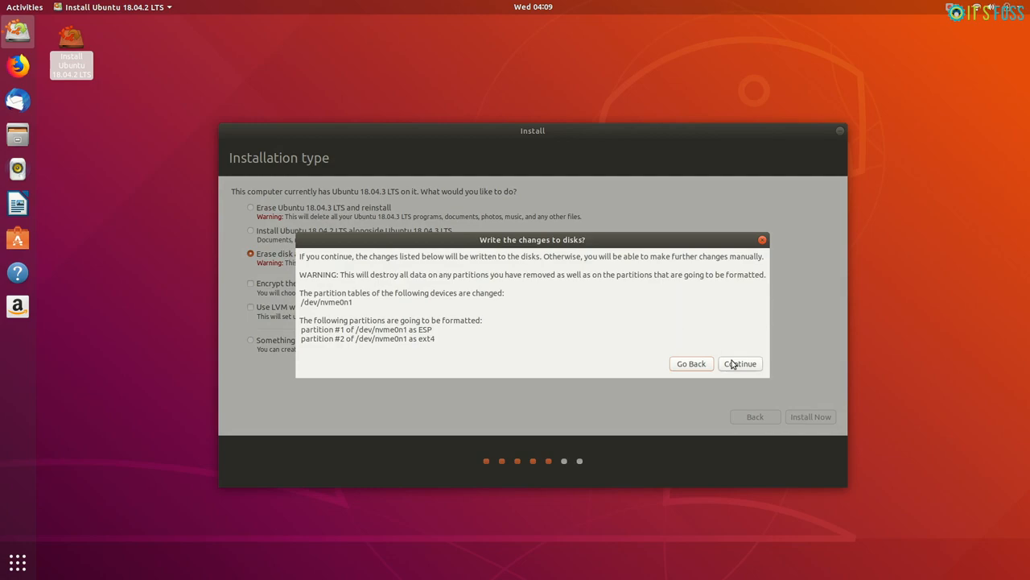
pyautogui.click(740, 364)
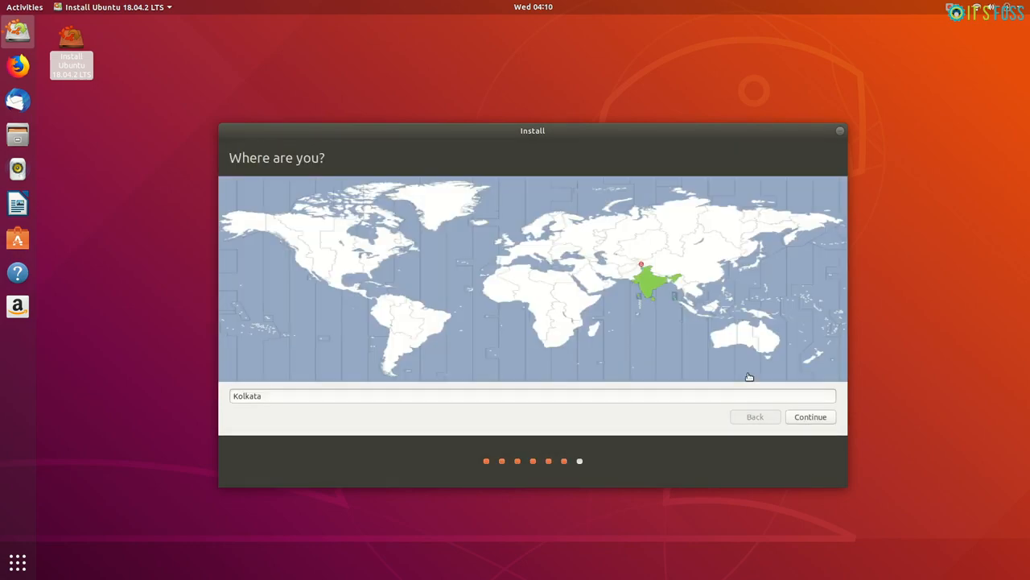
pyautogui.moveTo(824, 425)
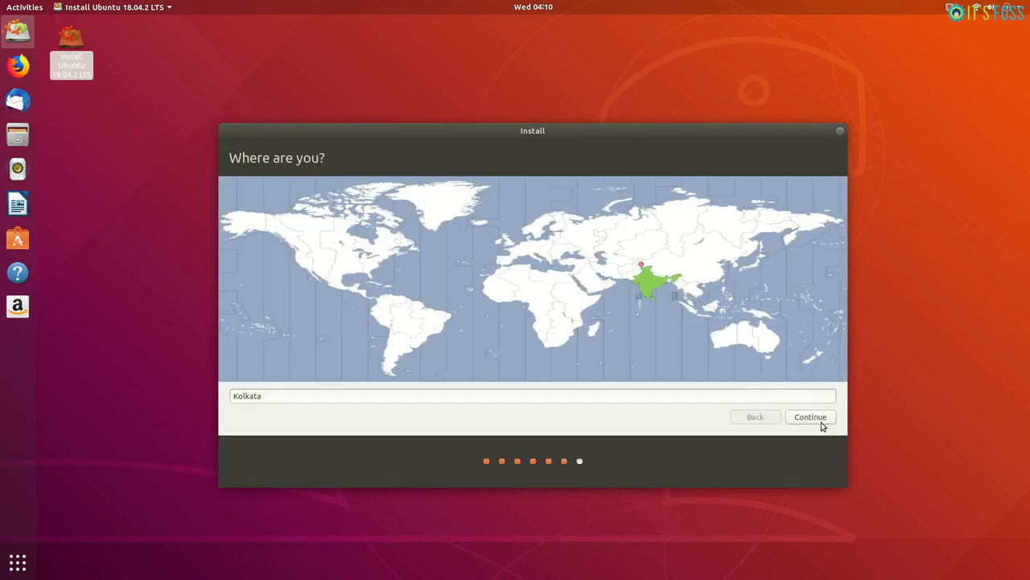
# Accept Kolkata, enter name 'abhishe', username 'itsfo' and a password, requiring it to log in
pyautogui.click(812, 416)
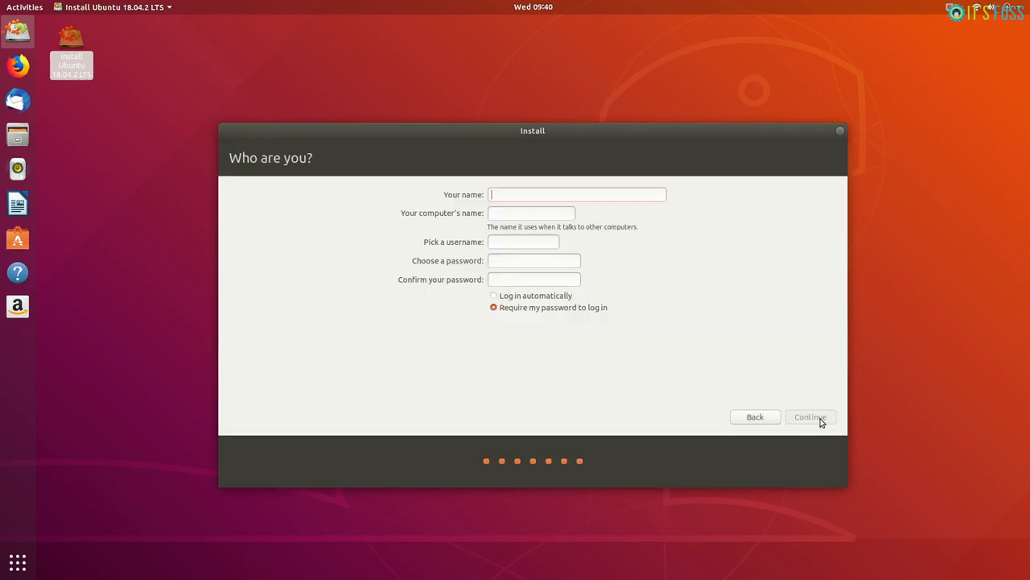
pyautogui.write('abhishe')
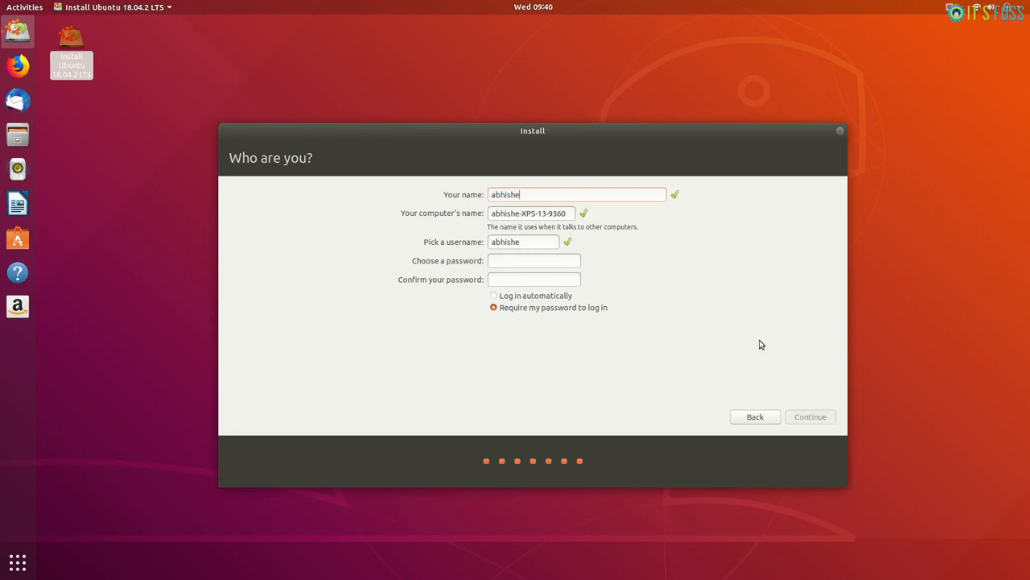
pyautogui.write('itsfo')
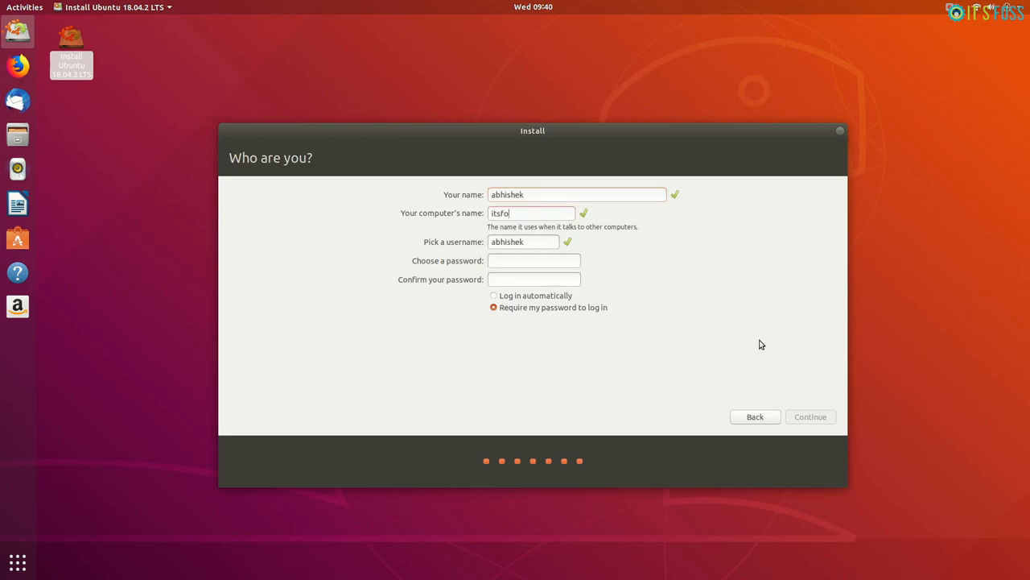
pyautogui.click(535, 261)
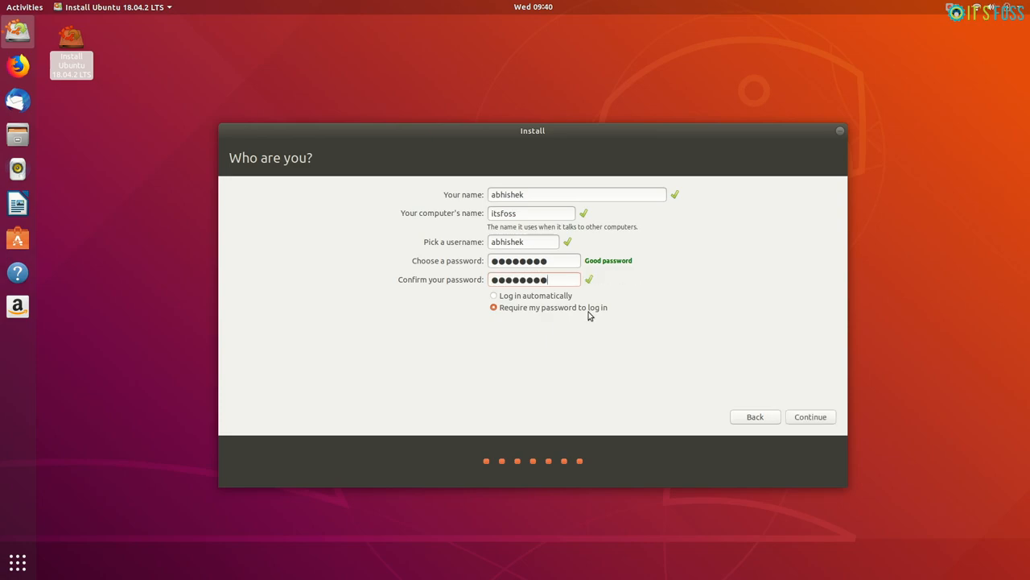
pyautogui.click(812, 415)
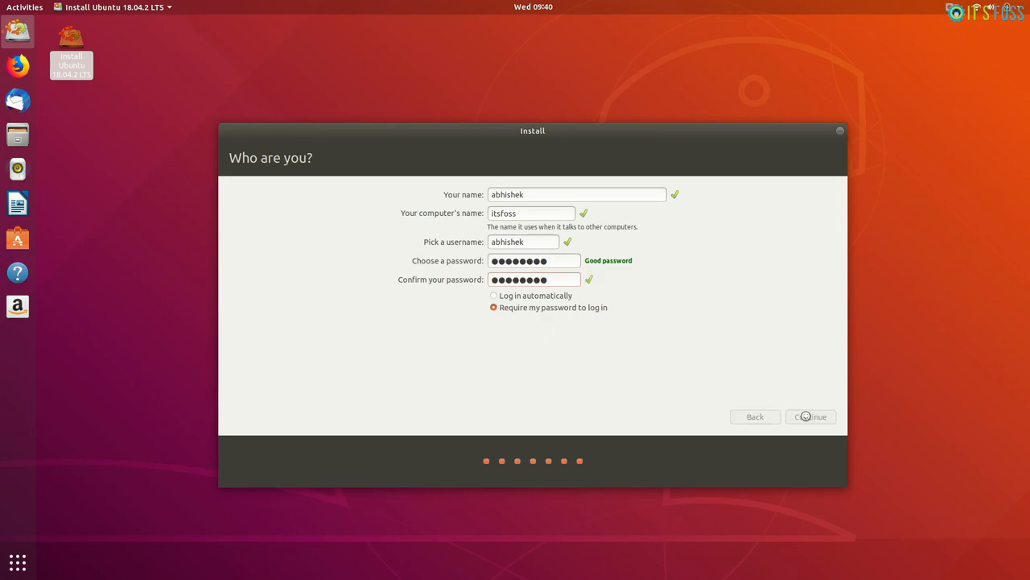
pyautogui.click(811, 416)
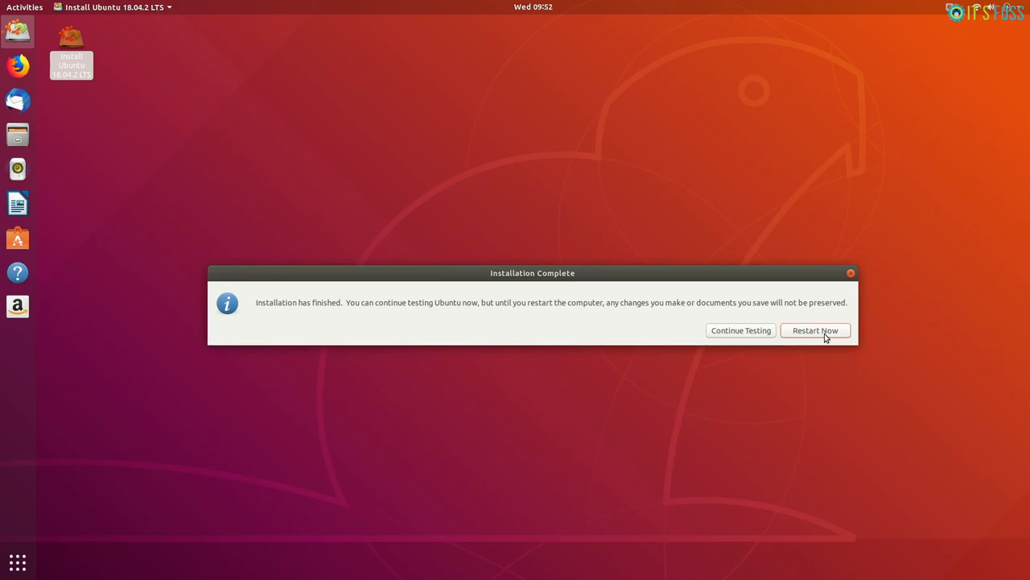
# Choose Restart Now to boot into the newly installed Ubuntu
pyautogui.click(815, 331)
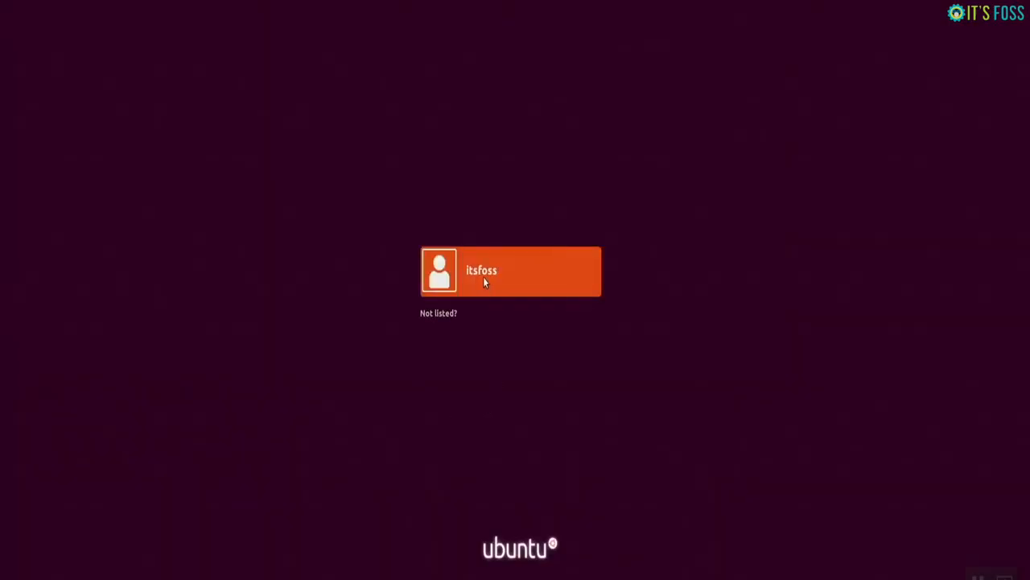
# Sign in as itsfoss with the password to reach the Ubuntu desktop
pyautogui.click(509, 271)
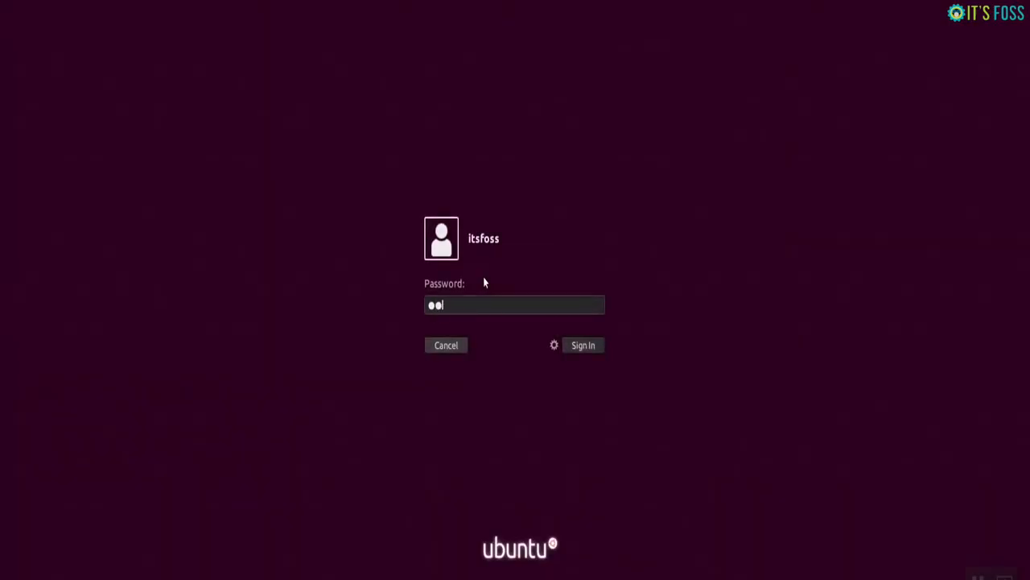
pyautogui.write('password')
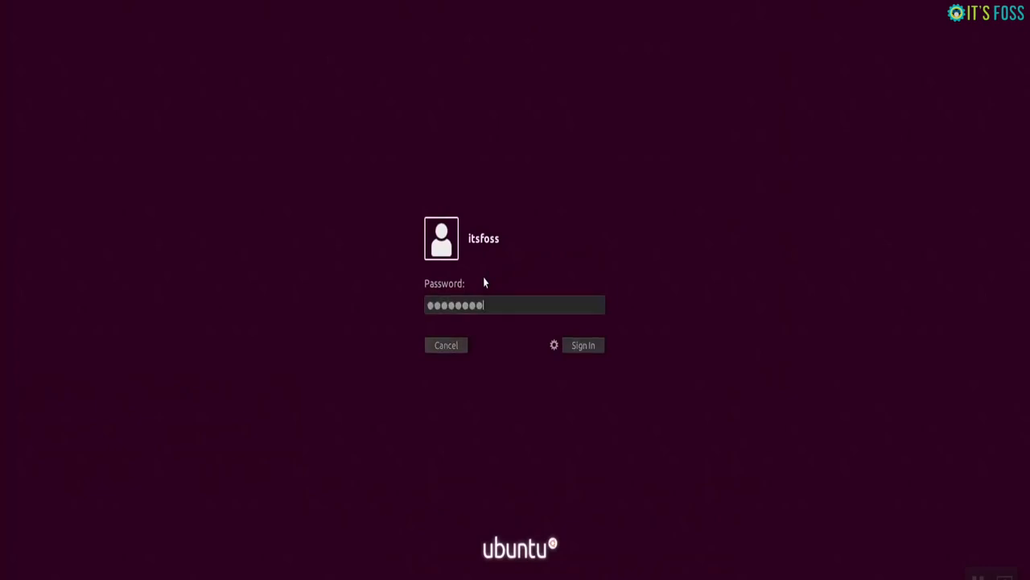
pyautogui.click(583, 344)
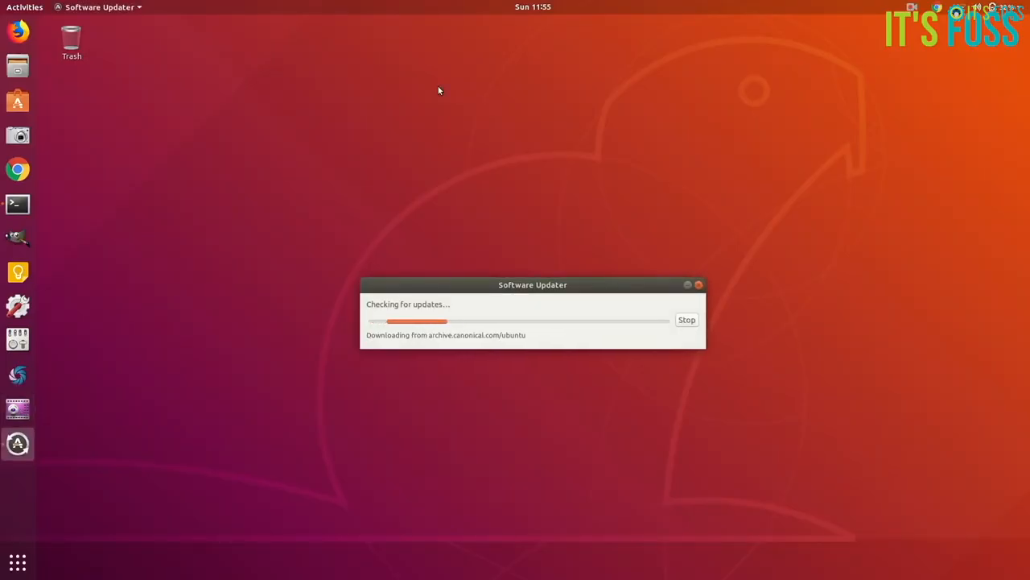